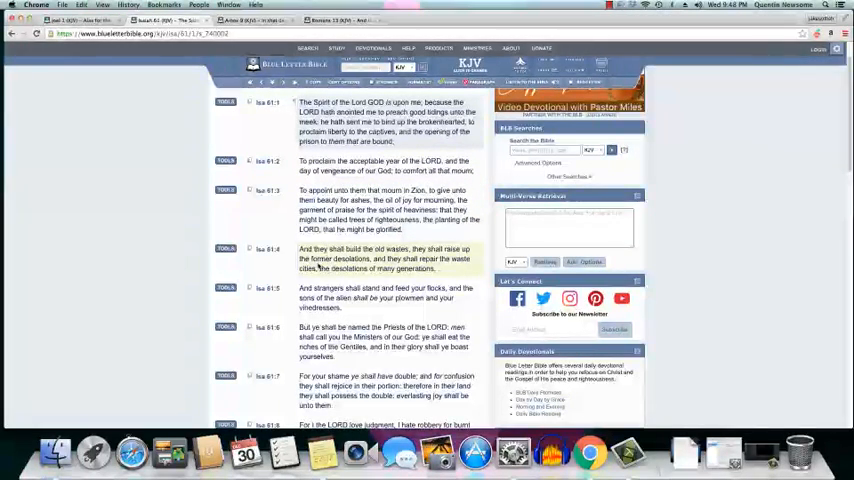
pyautogui.scroll(-3)
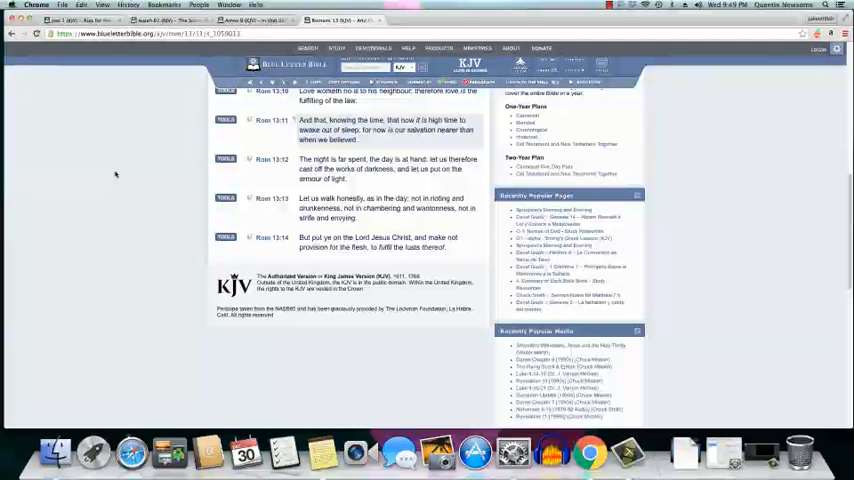
pyautogui.moveTo(138, 175)
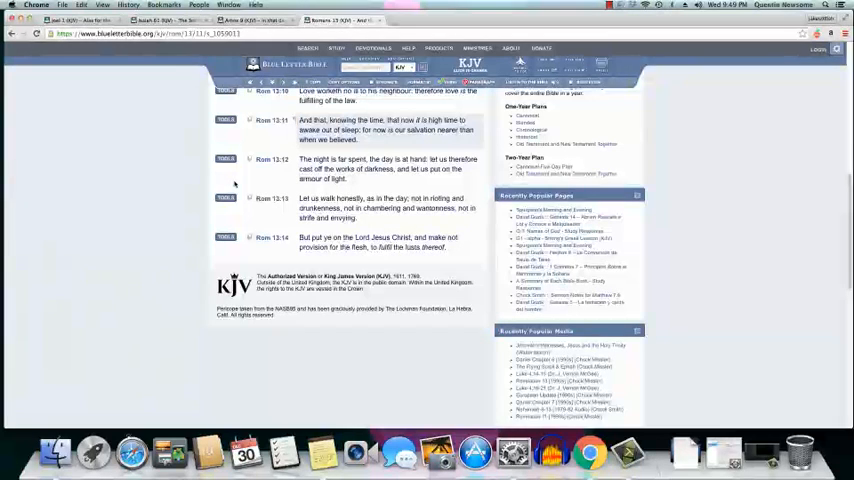
pyautogui.scroll(-3)
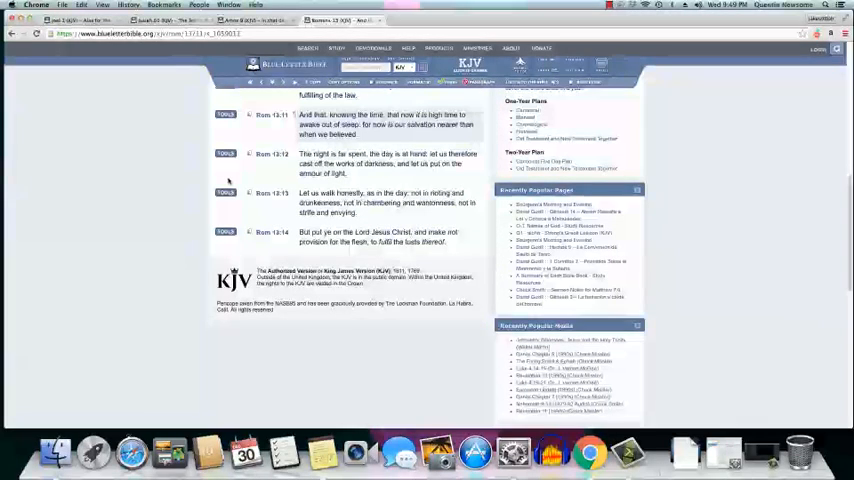